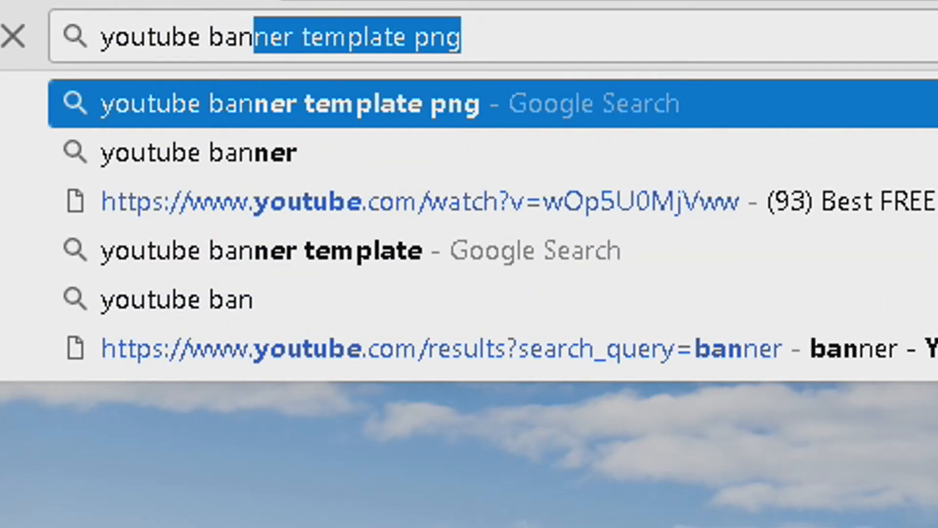
Search 'youtube banner template png', view the image results, and open a template image
type("psd")
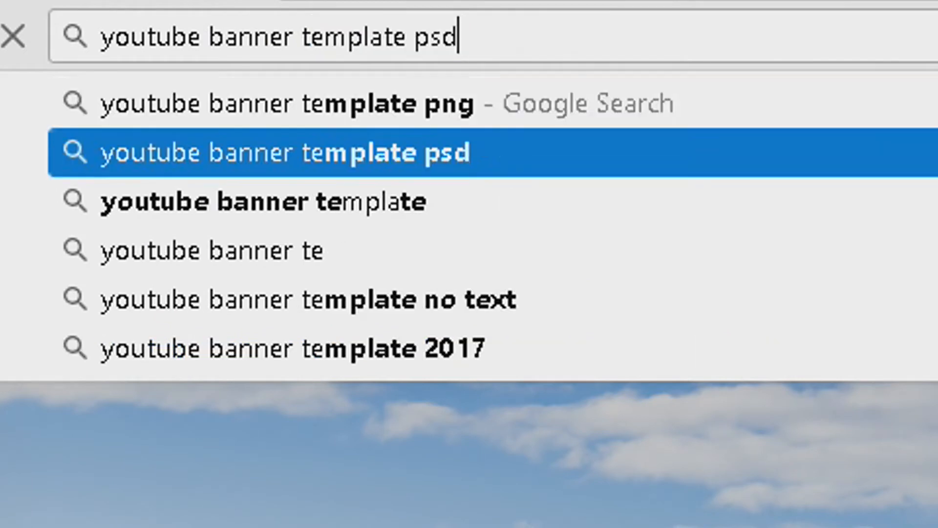
left_click(287, 103)
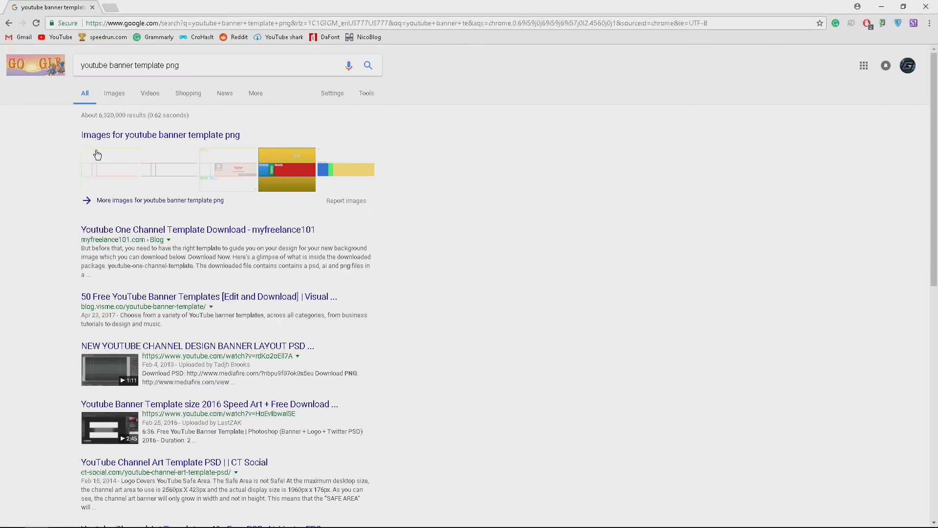
left_click(114, 93)
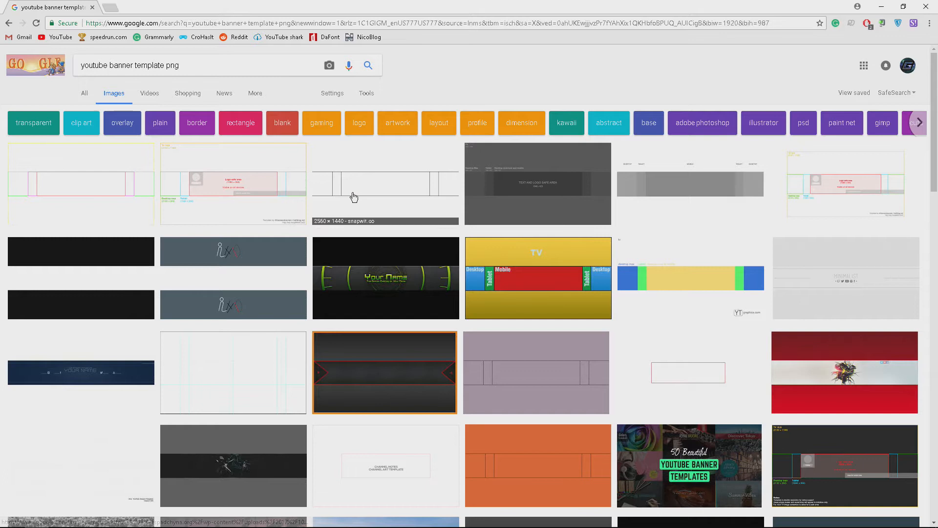
left_click(384, 184)
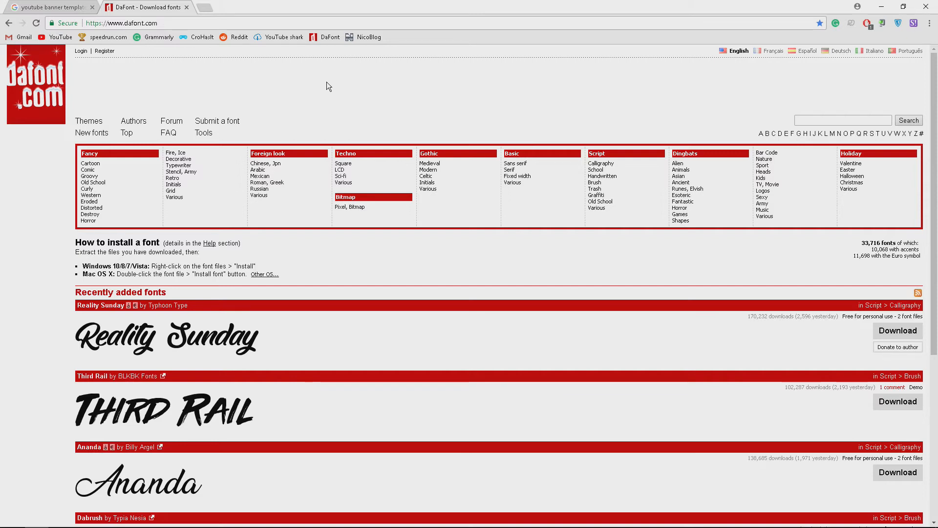
mouse_move(294, 220)
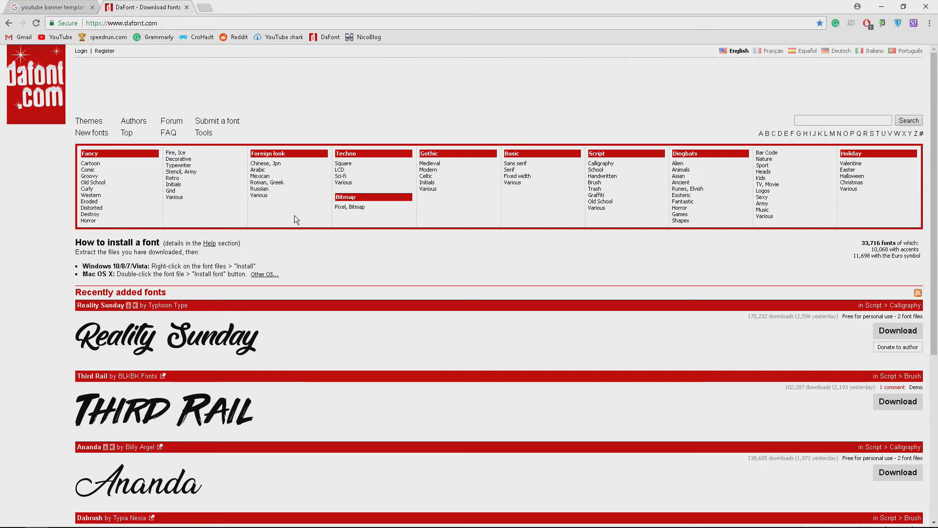
Scroll DaFont's home page and open the Comic font category
scroll("down", 3)
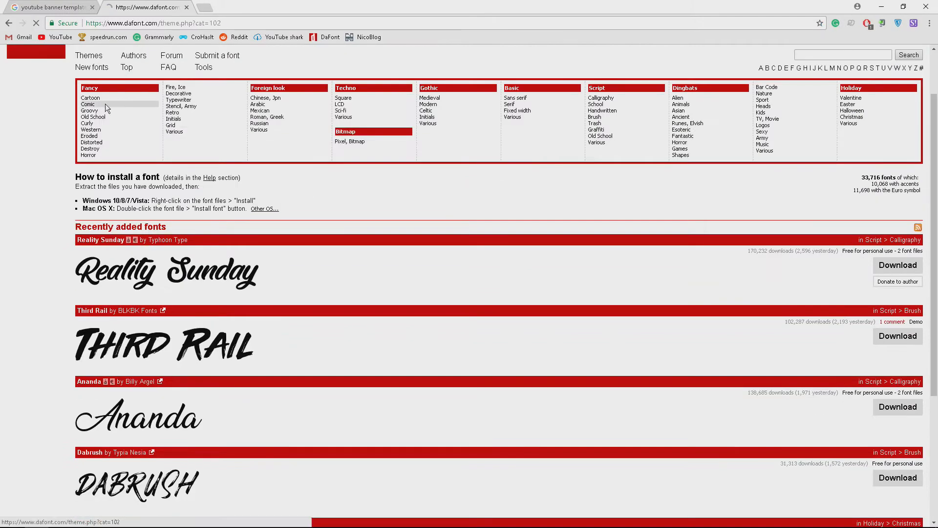
left_click(88, 104)
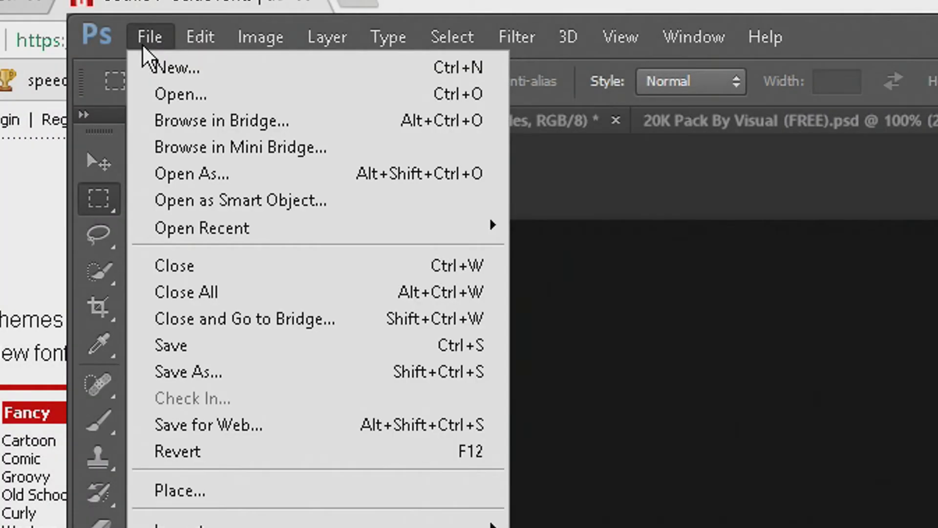
Create a new 2560×1440 px, 300 ppi document named 'banner'
left_click(176, 67)
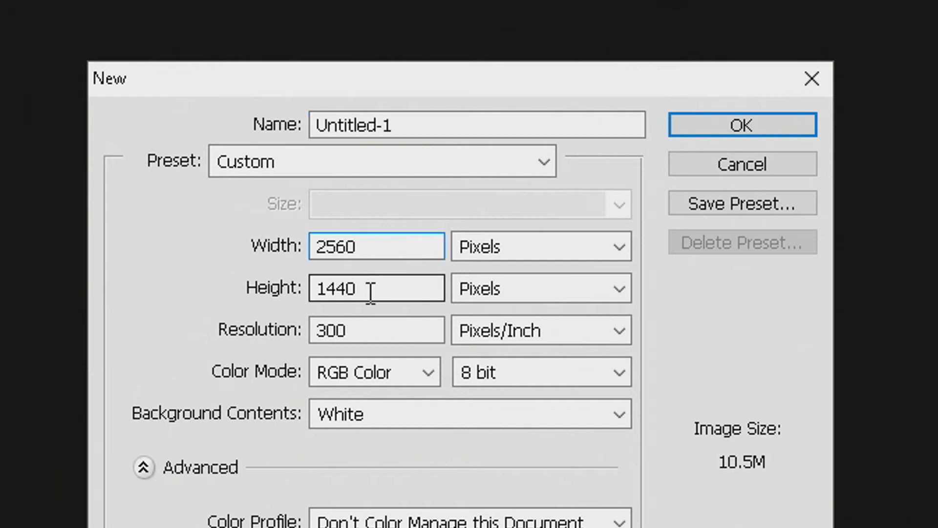
left_click(376, 329)
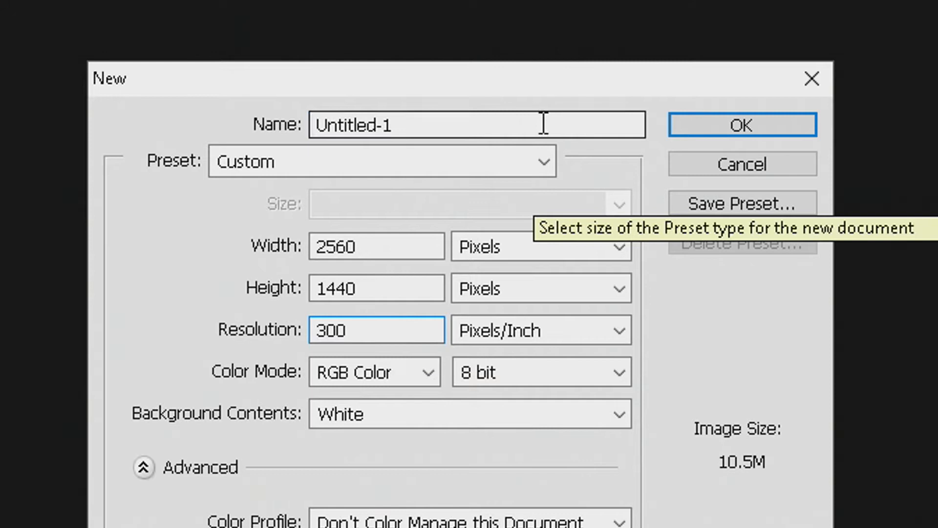
type("banner")
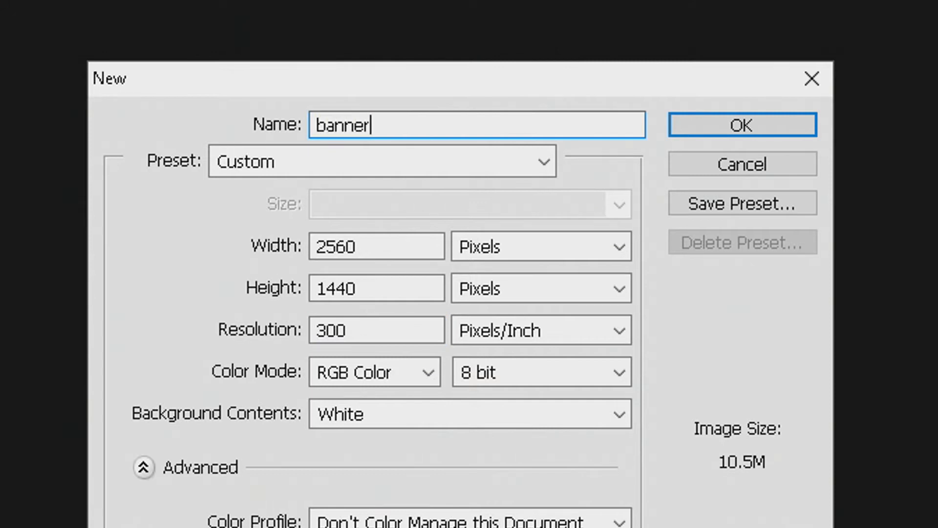
mouse_move(742, 124)
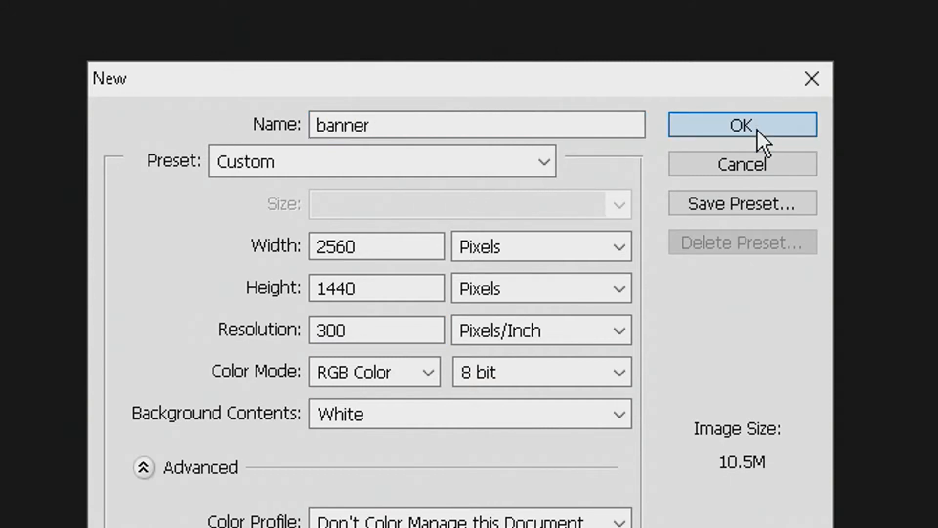
left_click(741, 125)
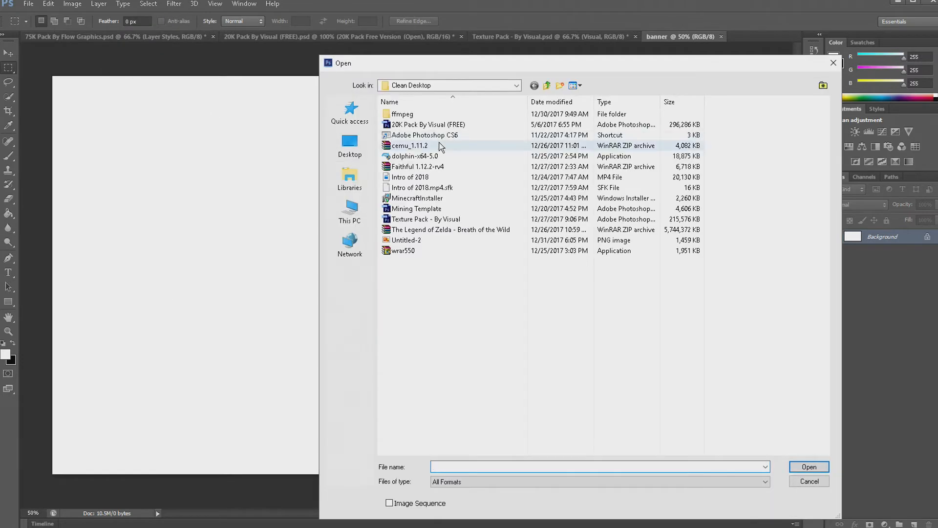
mouse_move(435, 232)
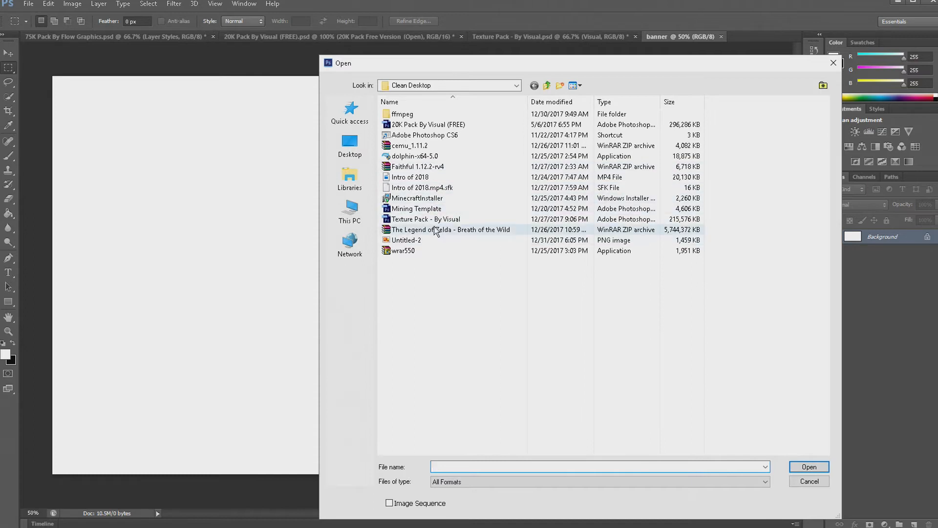
Open the youtube banner template image from Desktop > Youtube things
left_click(350, 145)
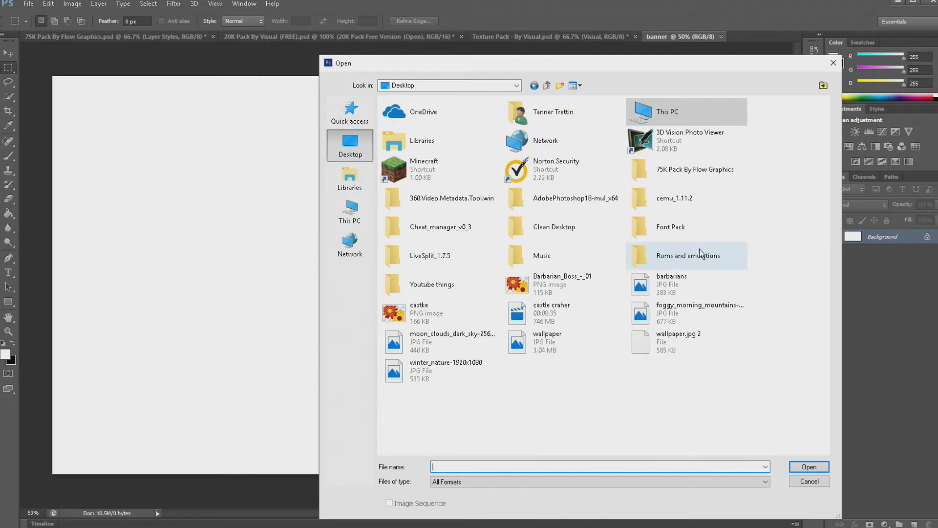
double_click(432, 283)
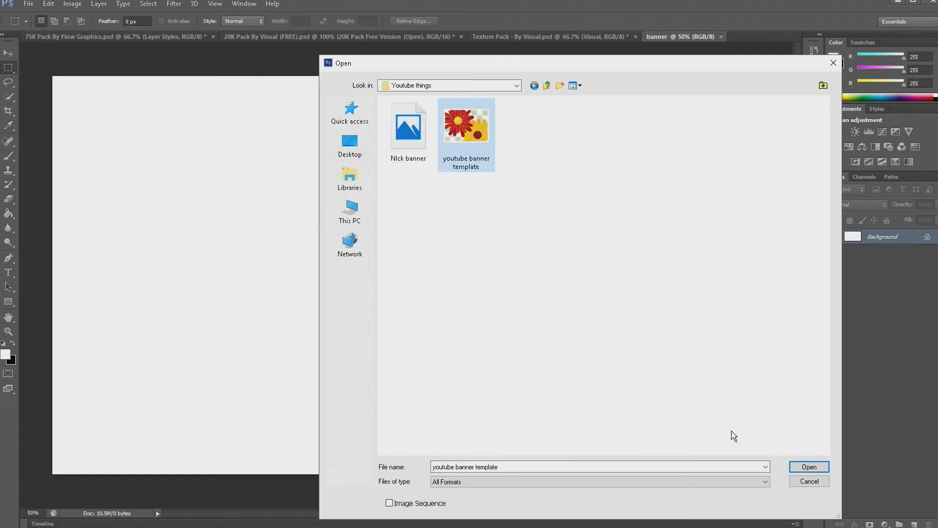
left_click(808, 467)
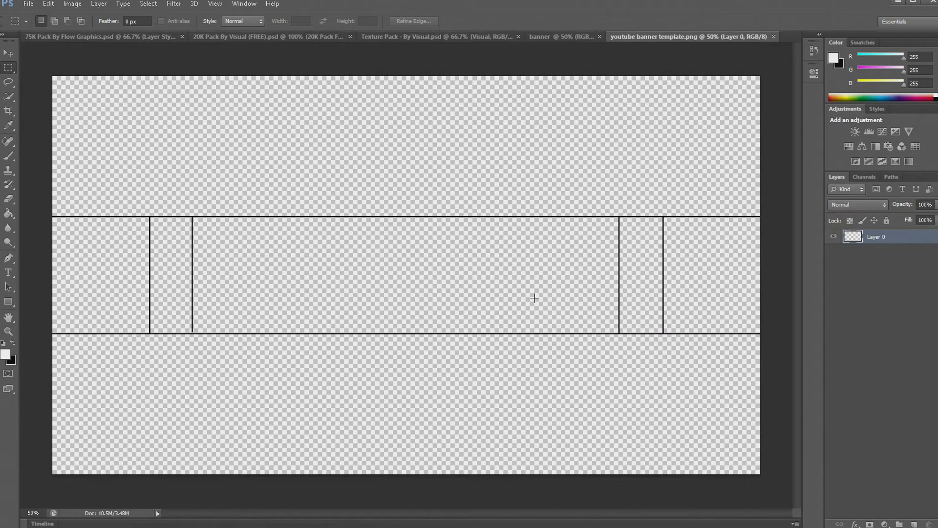
left_click(551, 37)
type("compu")
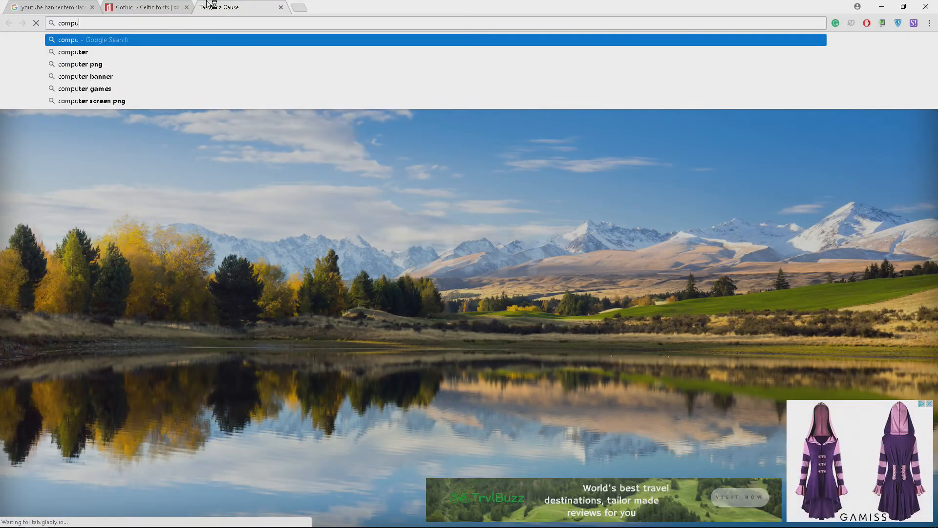
Search Google Images for computer wallpaper and open the blue circuit wallpaper preview
type("ter wa")
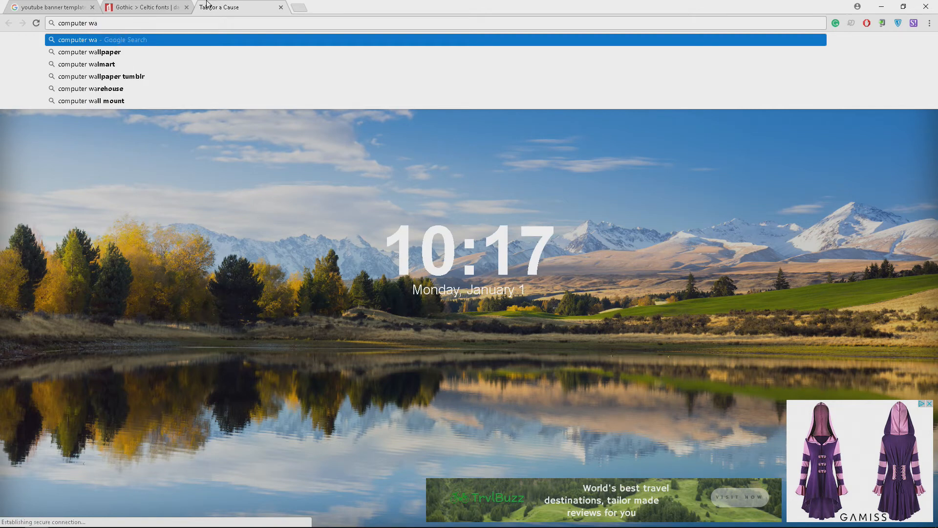
left_click(102, 52)
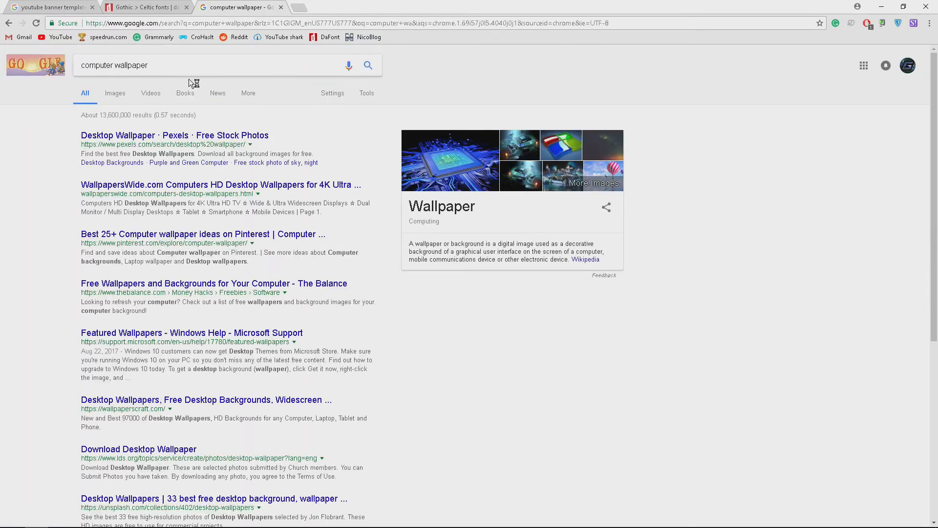
left_click(114, 93)
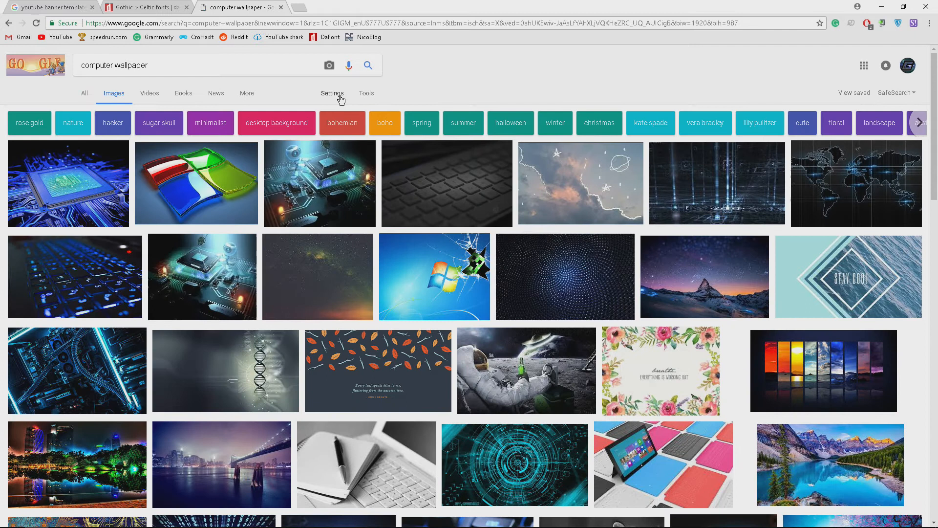
left_click(91, 198)
type("106")
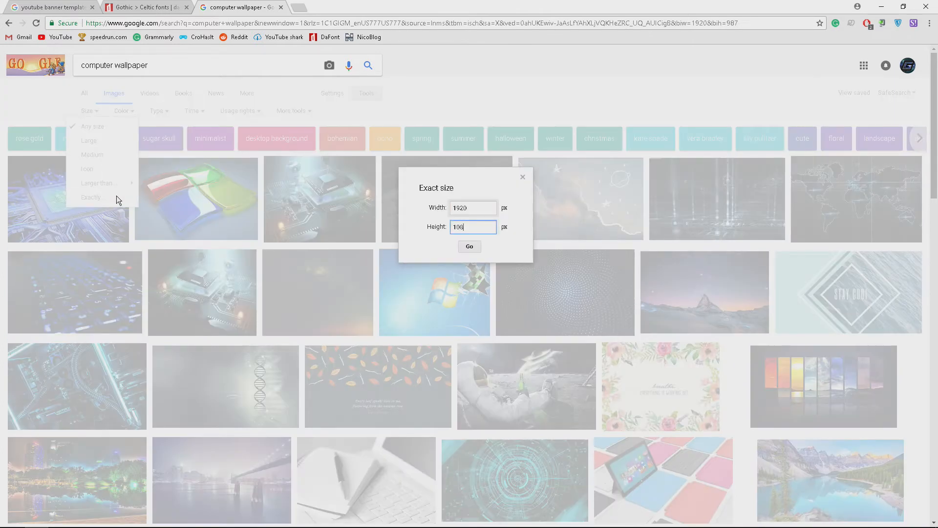
left_click(469, 246)
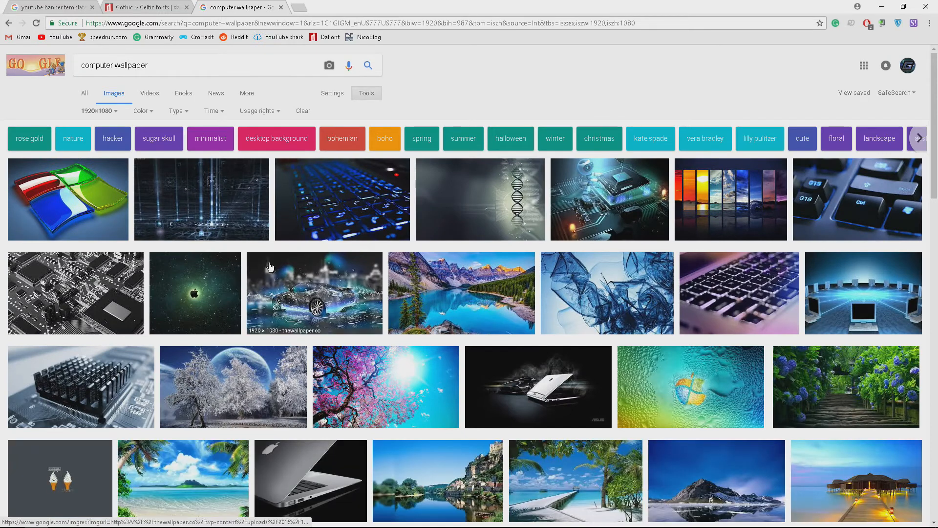
mouse_move(583, 242)
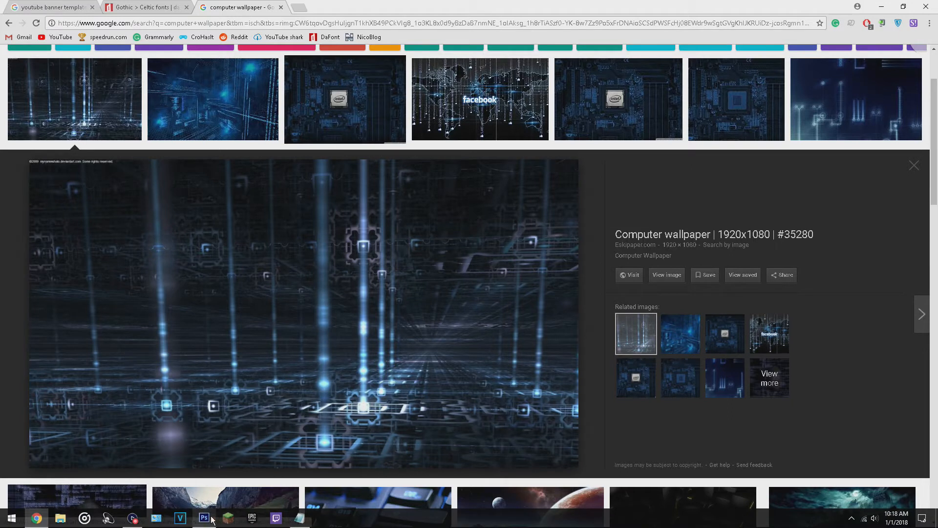
left_click(203, 517)
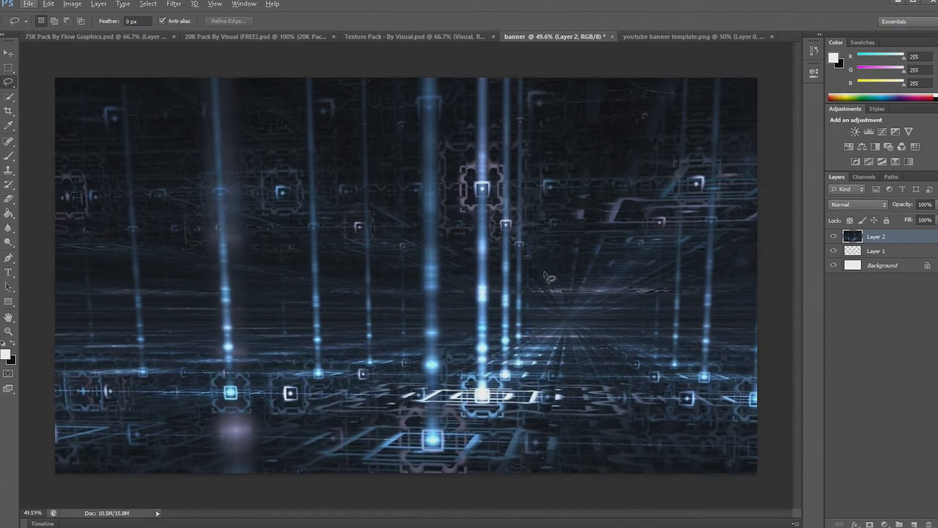
Move the guide layer above the wallpaper and centre white 'TEMPLATE' text on the canvas
left_click(876, 235)
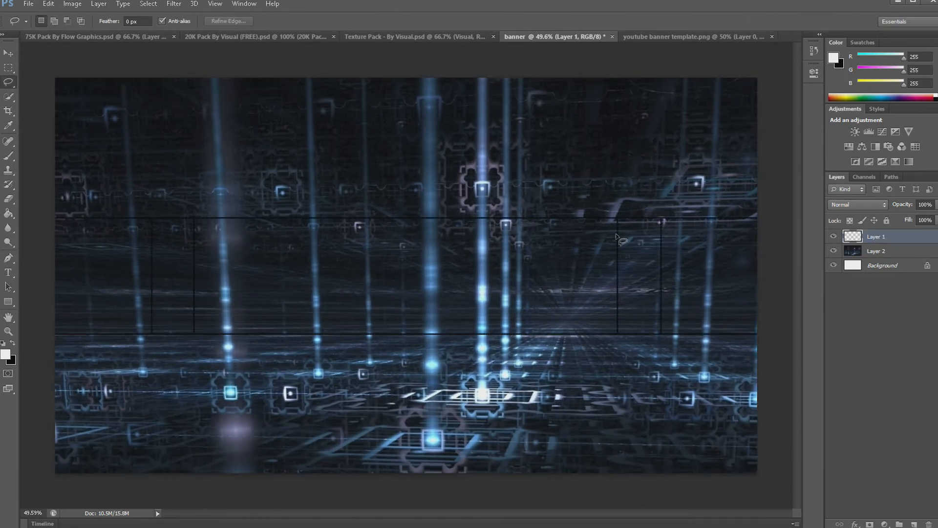
mouse_move(9, 275)
type("TEMPL")
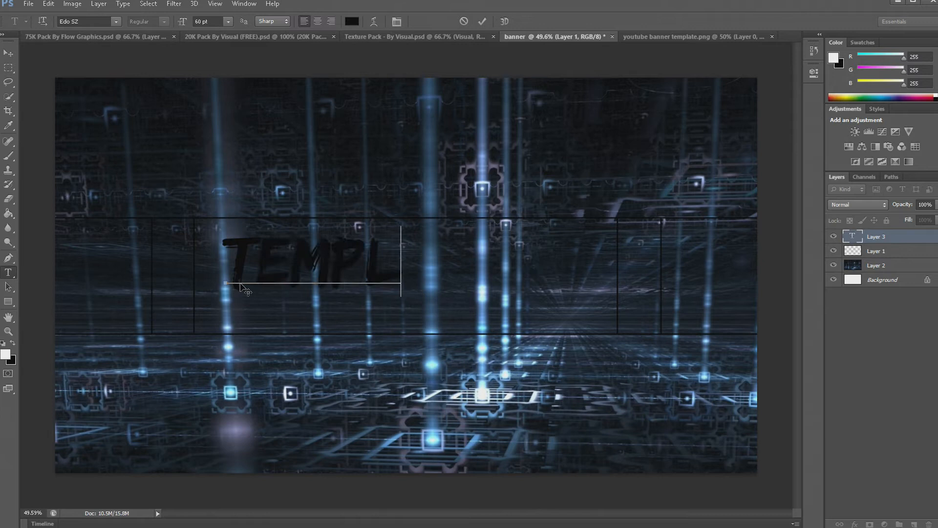
type("ATE")
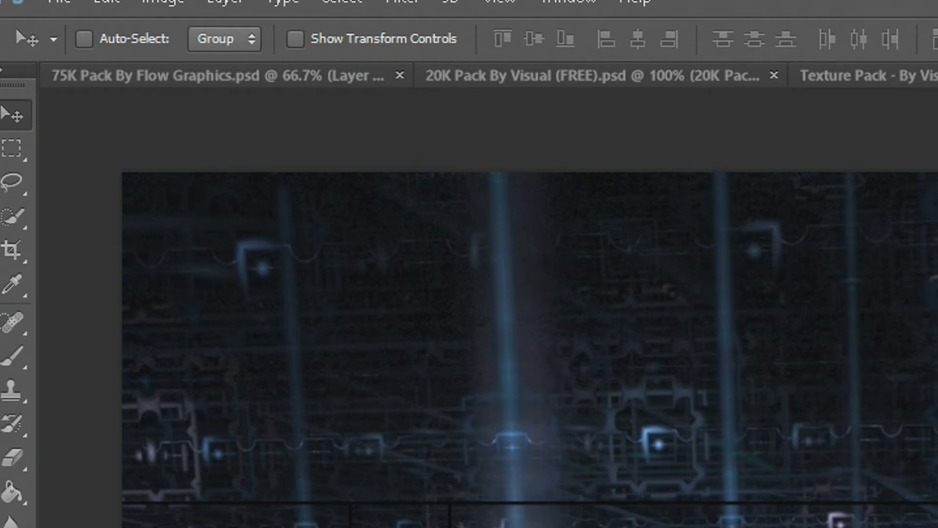
left_click(637, 39)
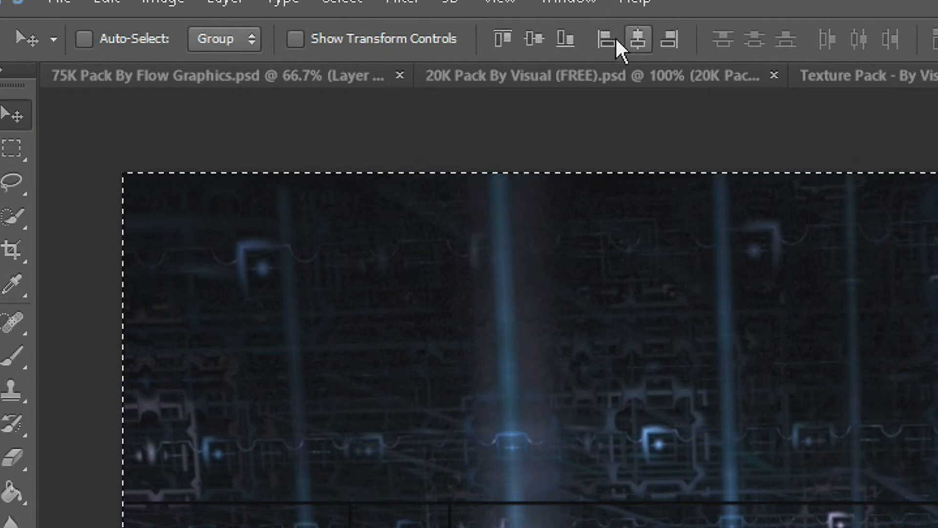
left_click(18, 147)
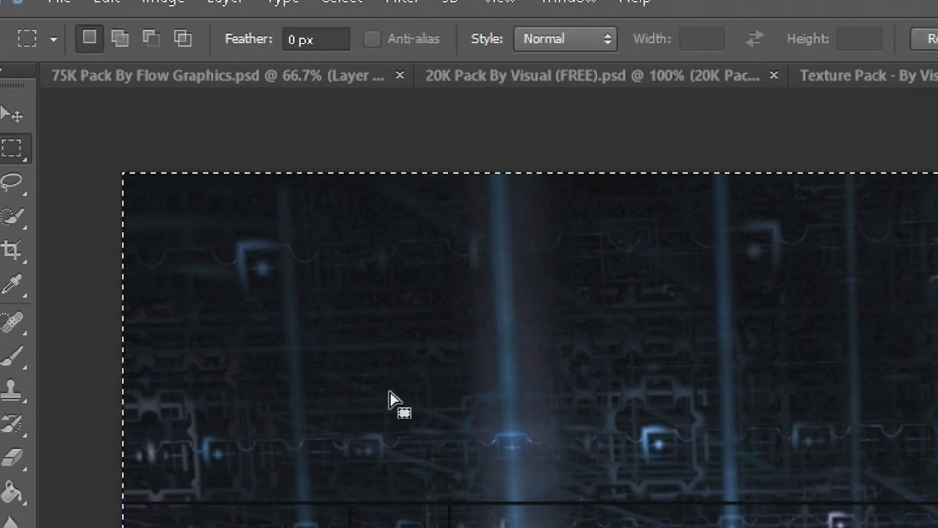
left_click(554, 37)
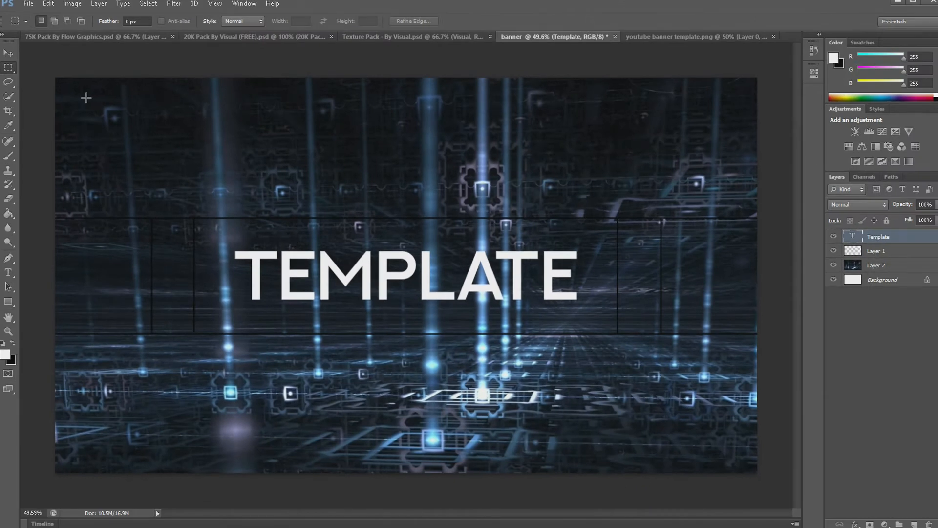
Copy layer 1's style from the 20K Pack's Layer Styles and paste it onto TEMPLATE
left_click(96, 37)
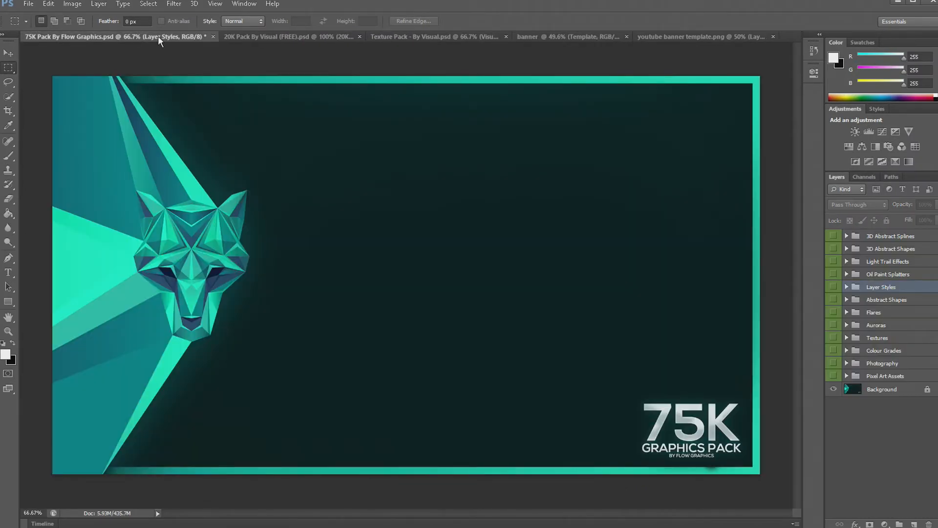
left_click(282, 37)
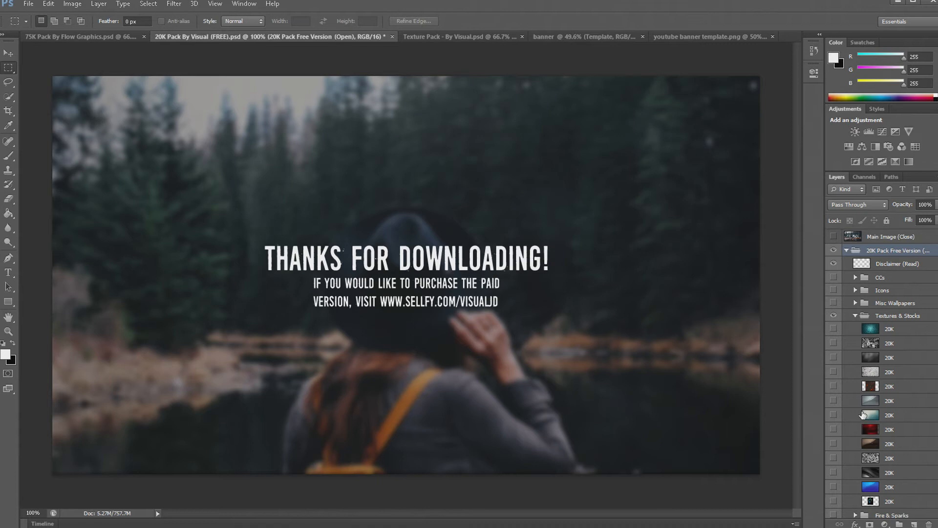
scroll("down", 3)
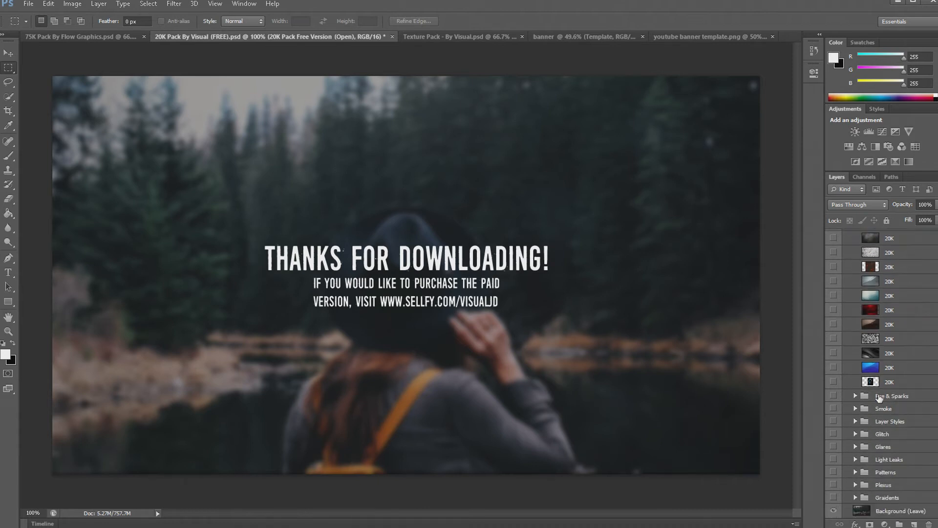
left_click(855, 421)
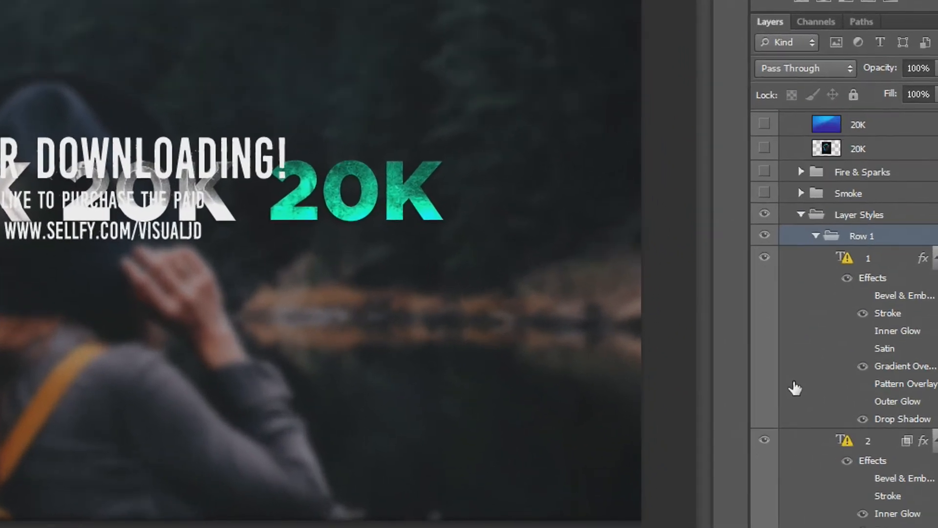
right_click(855, 257)
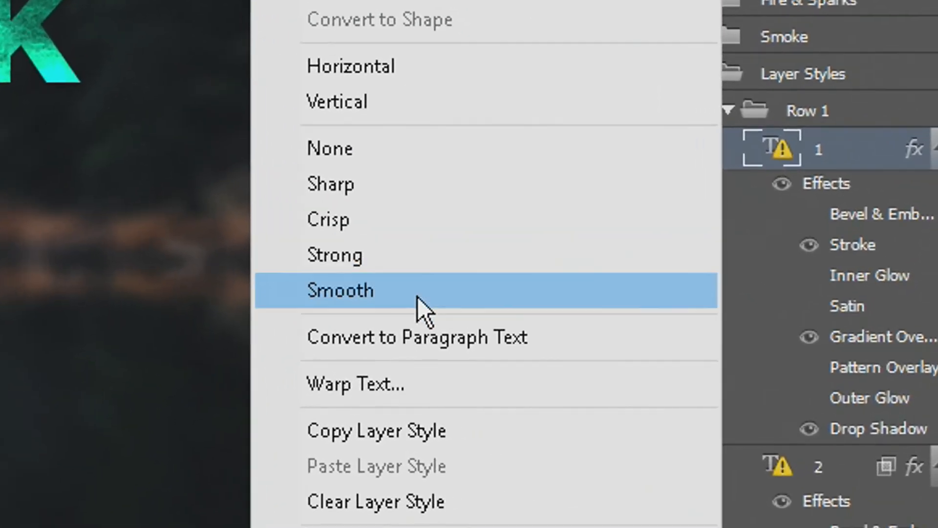
left_click(340, 290)
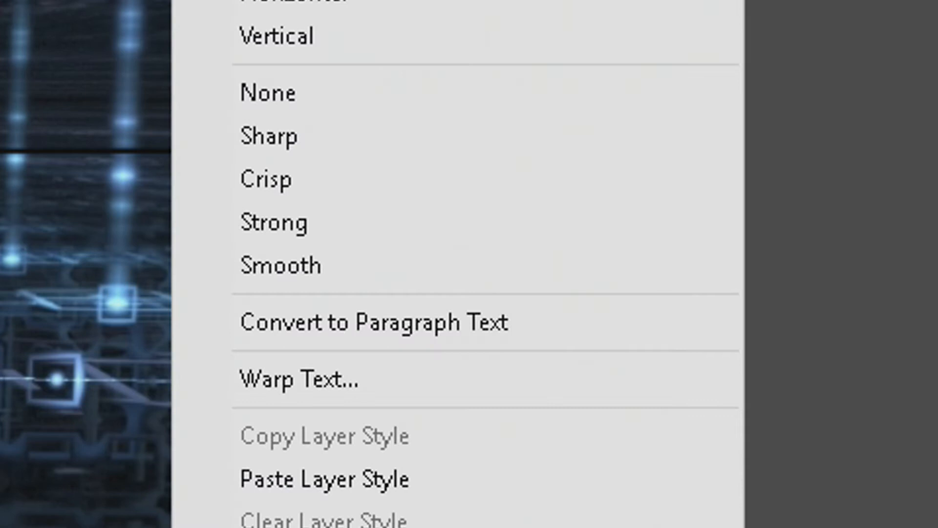
mouse_move(418, 479)
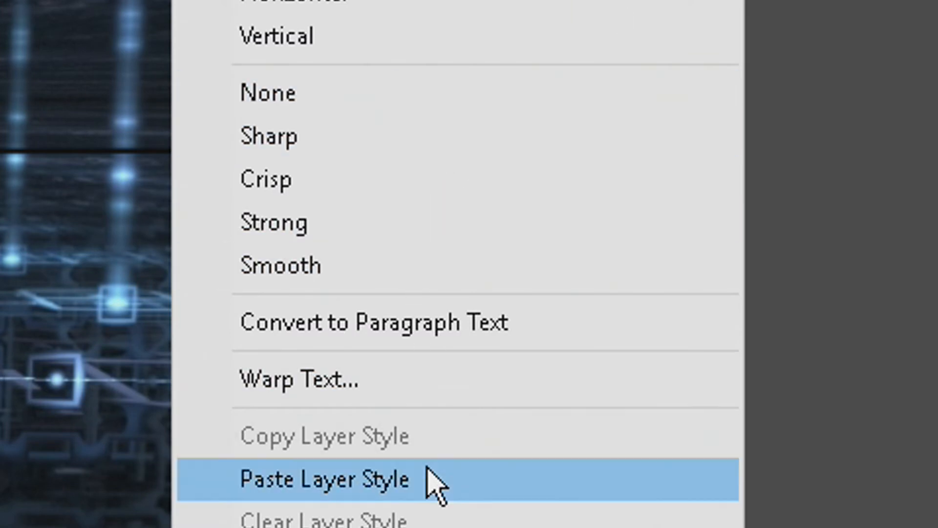
left_click(325, 480)
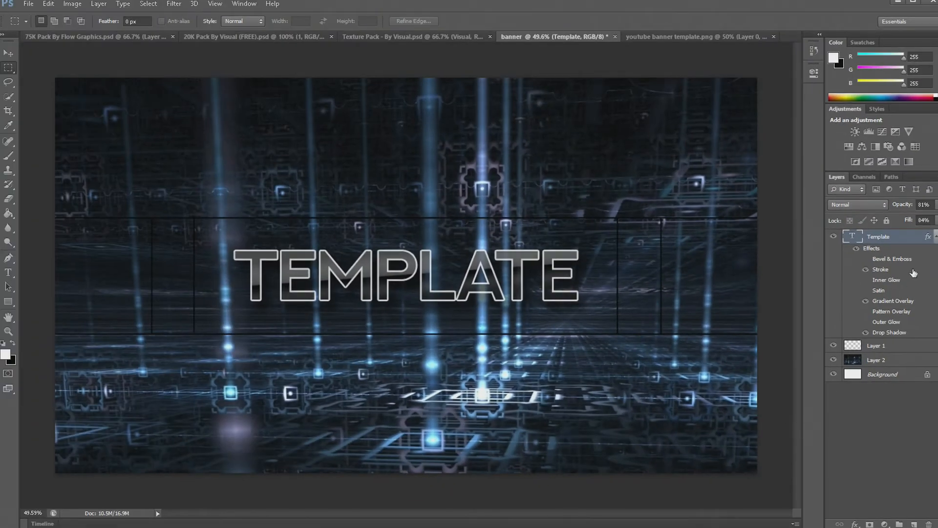
Open the TEMPLATE layer's style settings and select a Drop Shadow value to edit
double_click(871, 247)
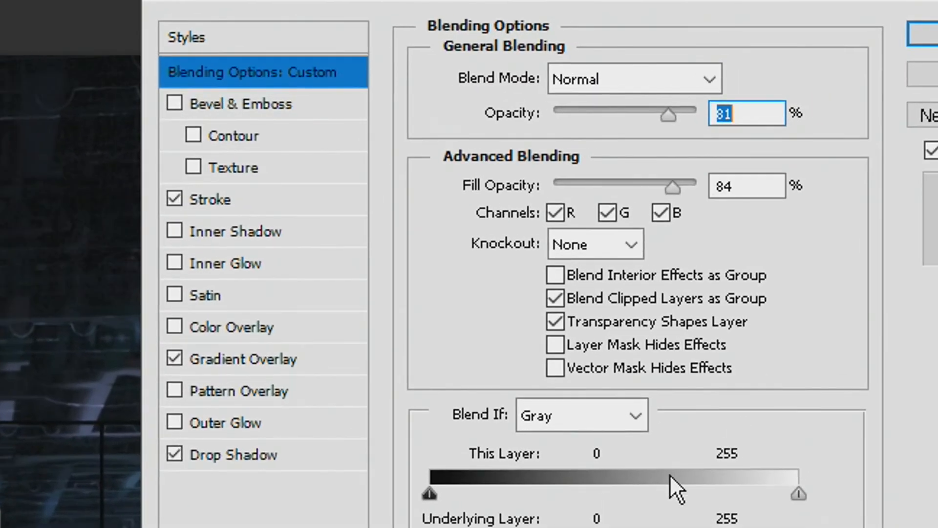
left_click(239, 453)
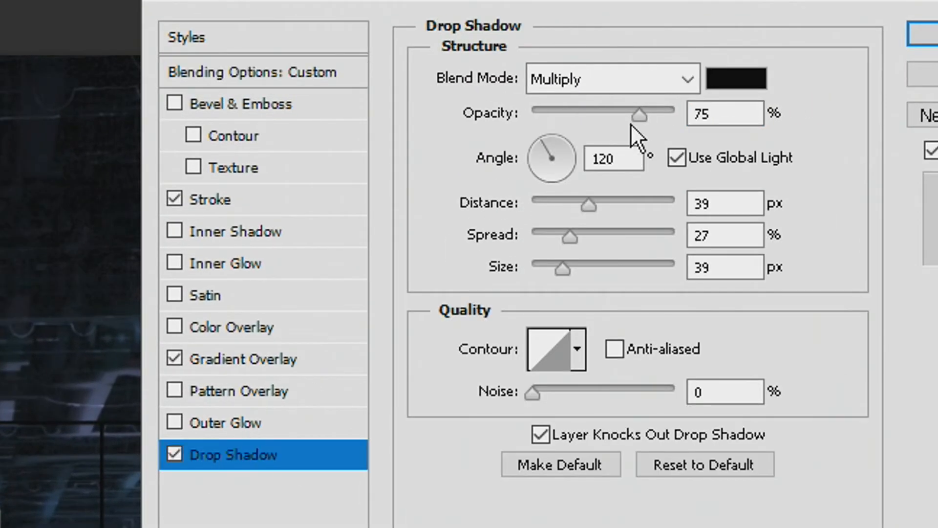
triple_click(723, 113)
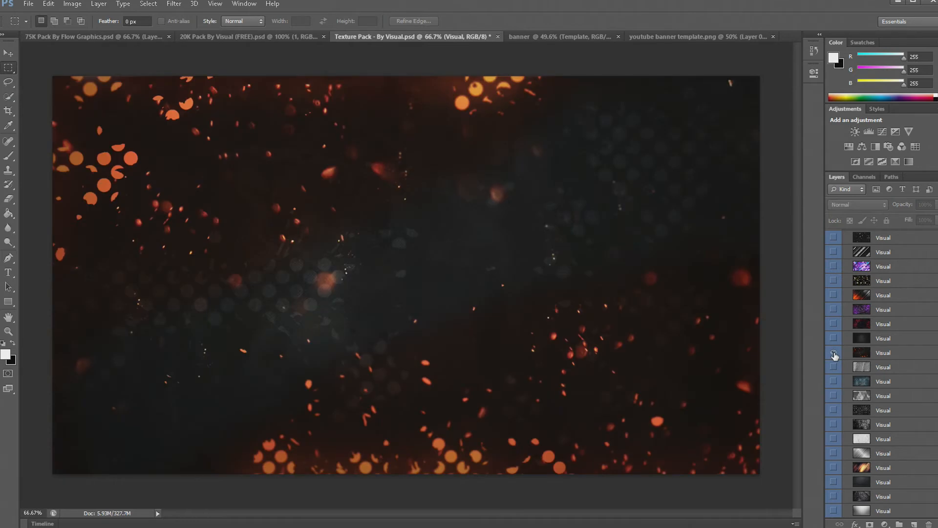
Reveal the fiery orange particle texture layer in the Texture Pack
left_click(883, 352)
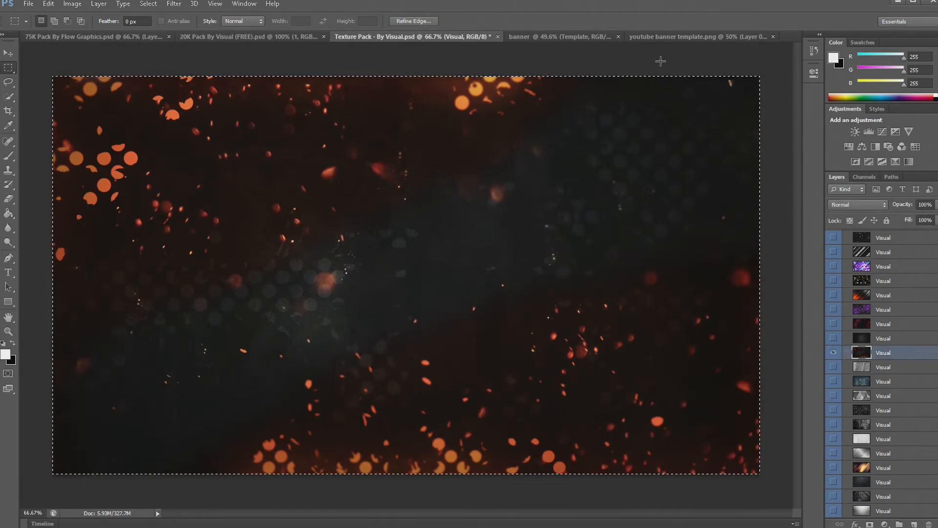
left_click(539, 37)
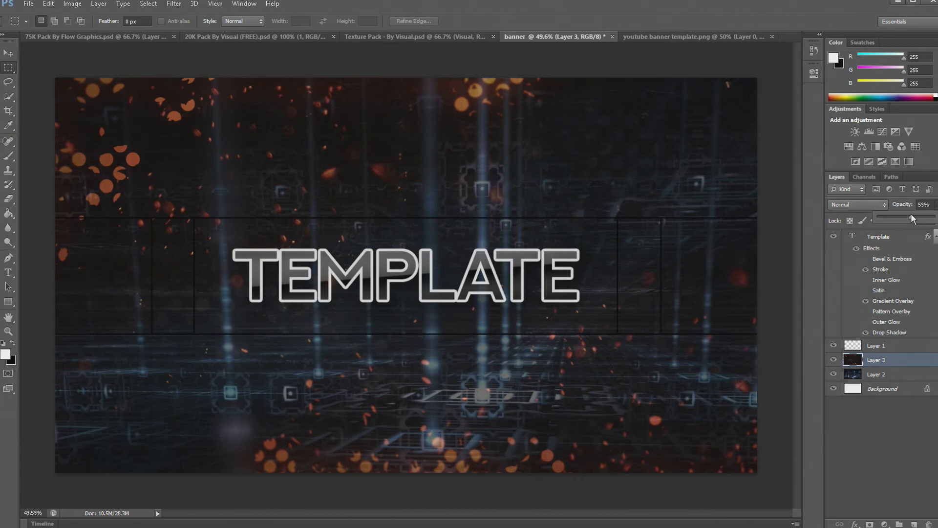
Try Multiply blending on particle Layer 3, then set it back to Normal
left_click(856, 204)
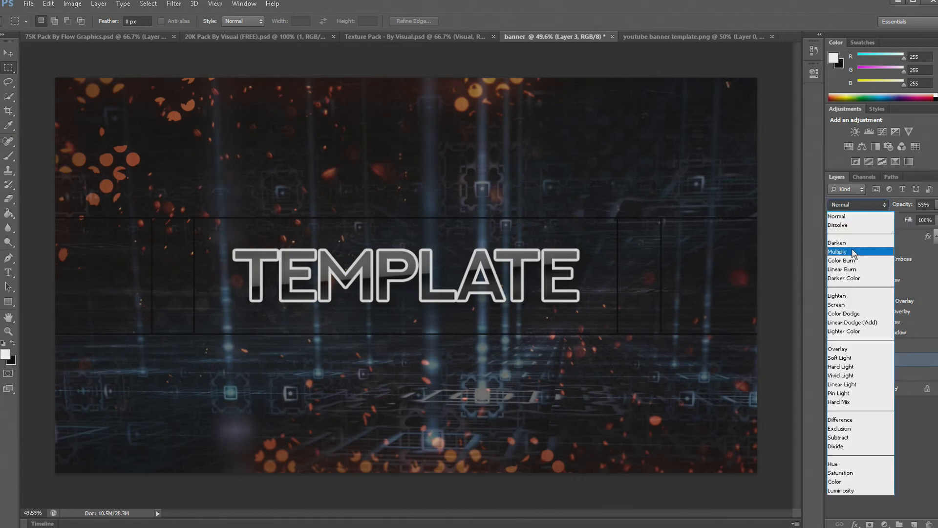
left_click(836, 251)
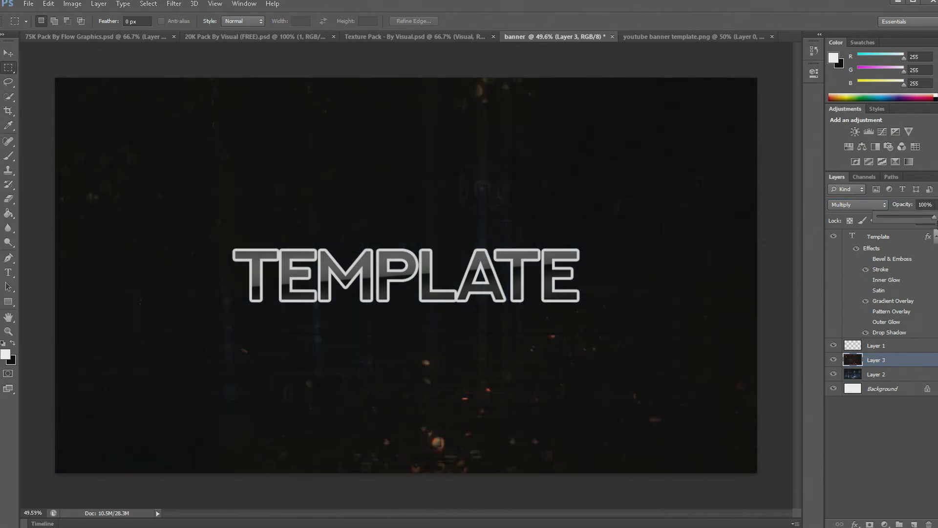
left_click(856, 205)
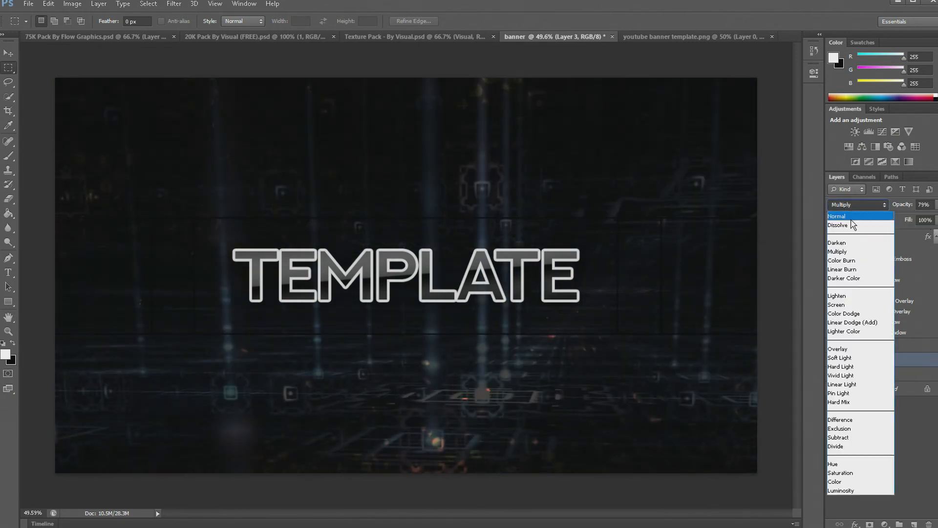
left_click(837, 216)
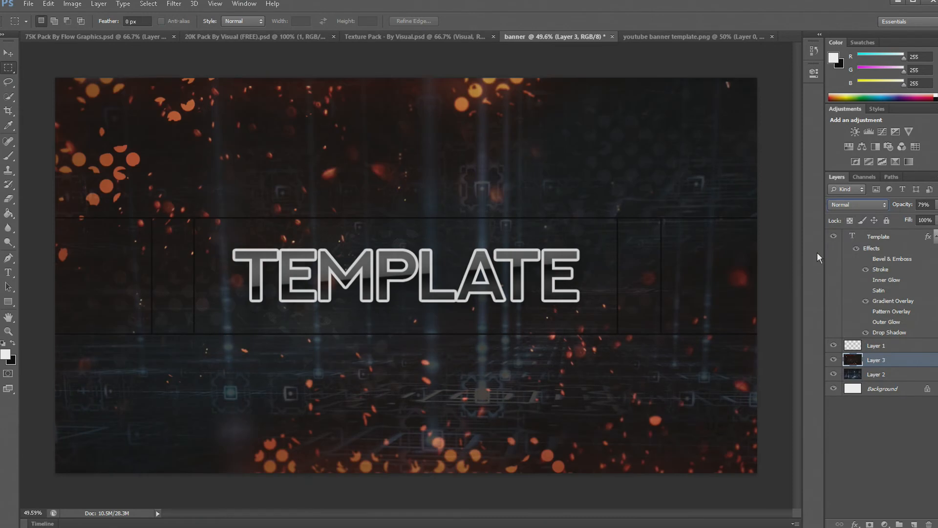
mouse_move(427, 300)
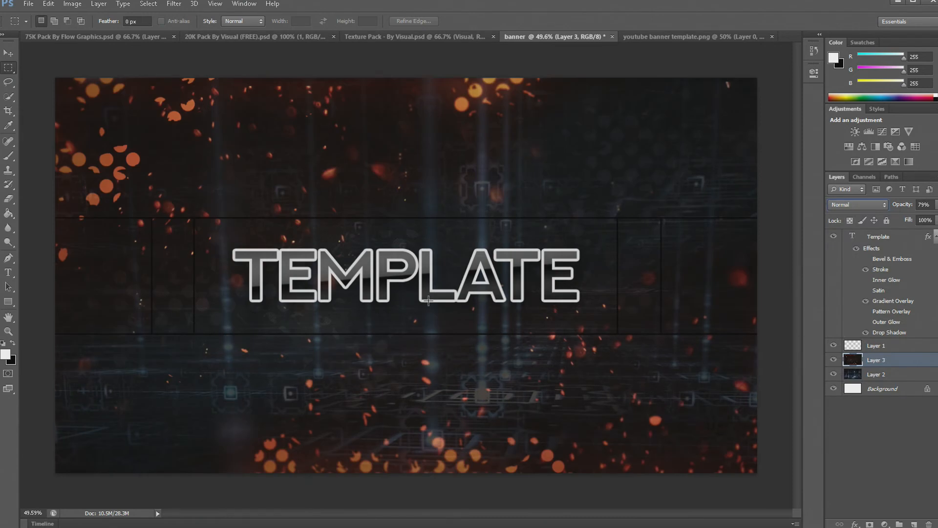
mouse_move(801, 332)
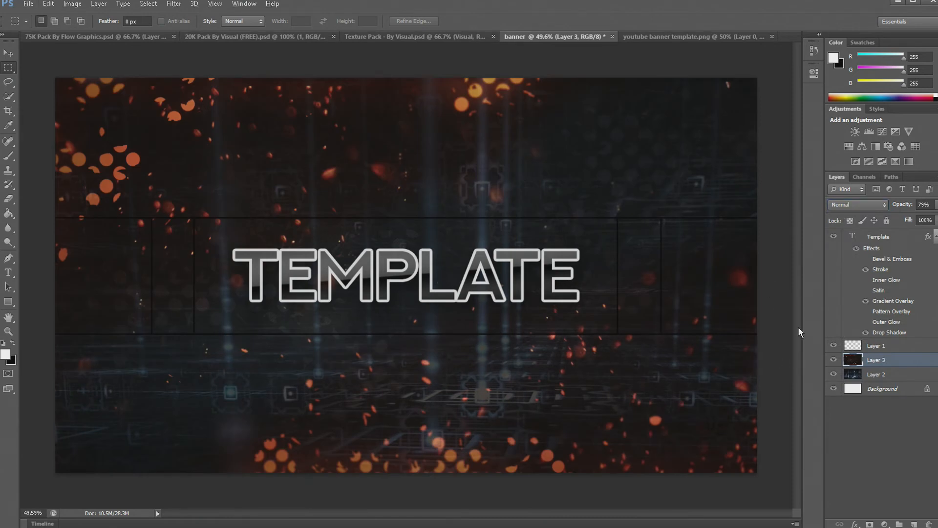
Hide the guide and TEMPLATE layers and merge the visible wallpaper and particle layers
left_click(833, 345)
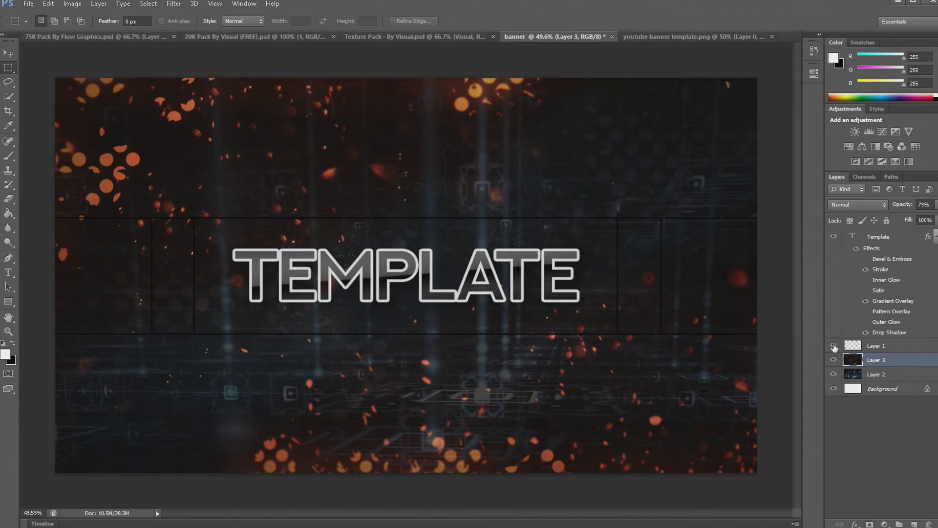
left_click(832, 345)
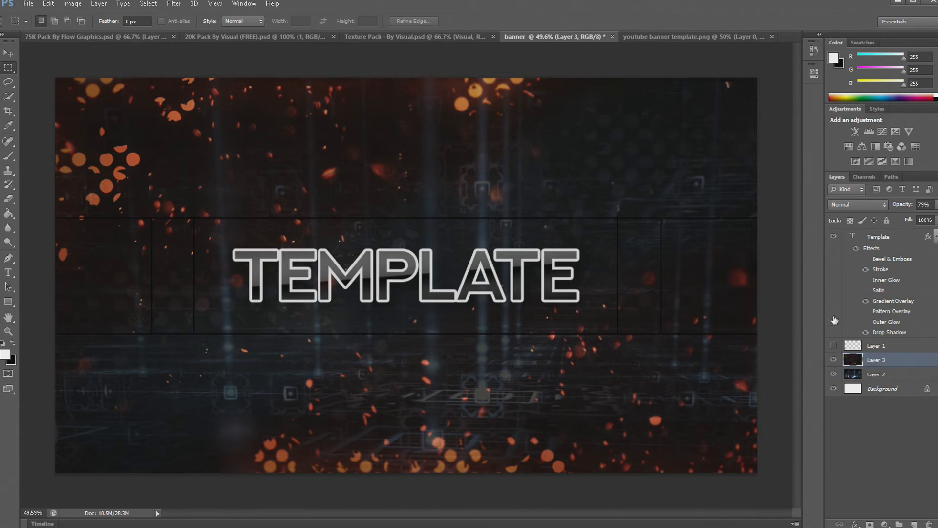
left_click(834, 235)
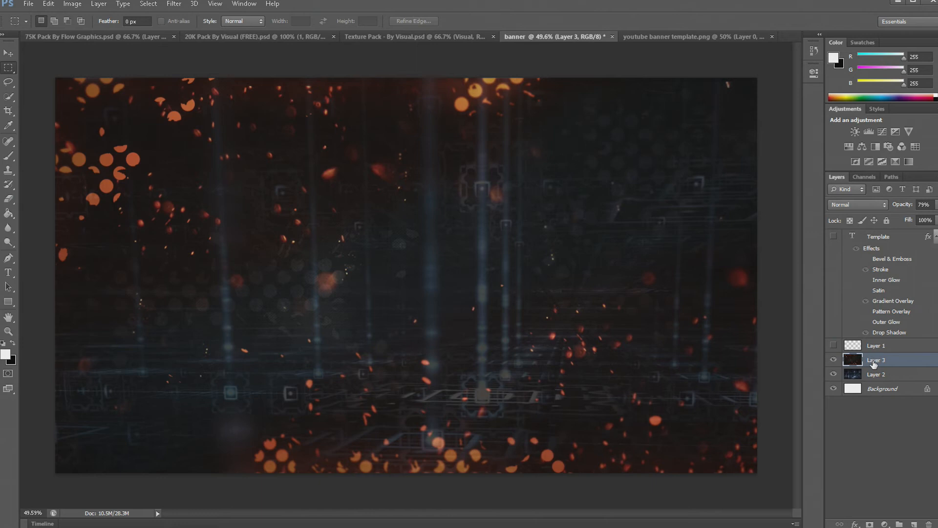
right_click(876, 359)
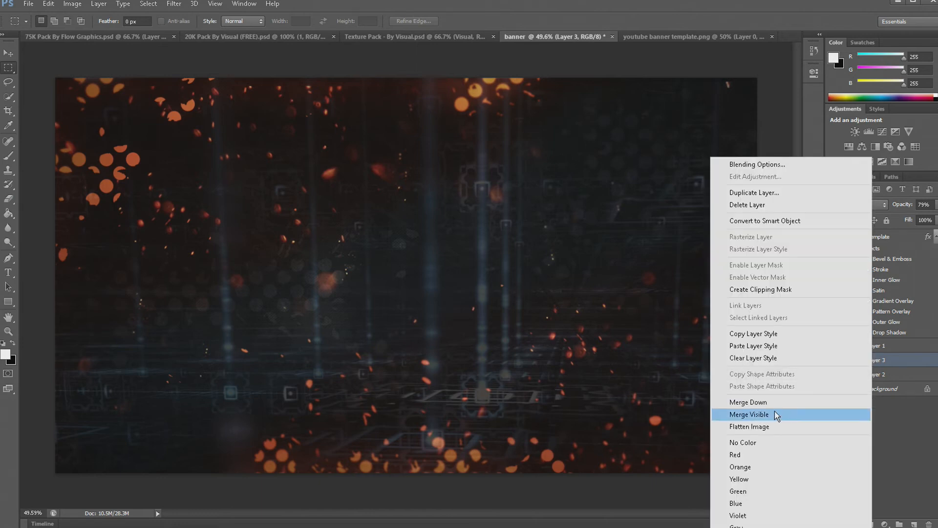
left_click(748, 414)
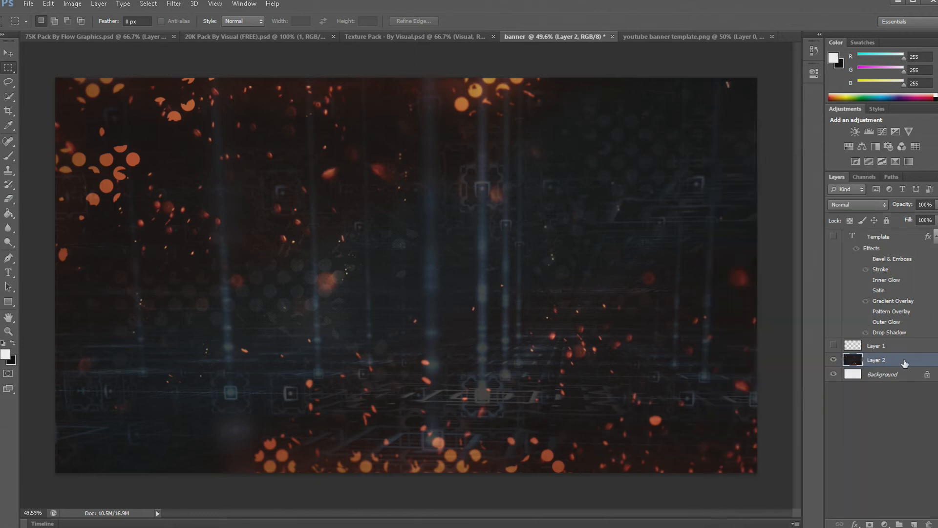
double_click(872, 235)
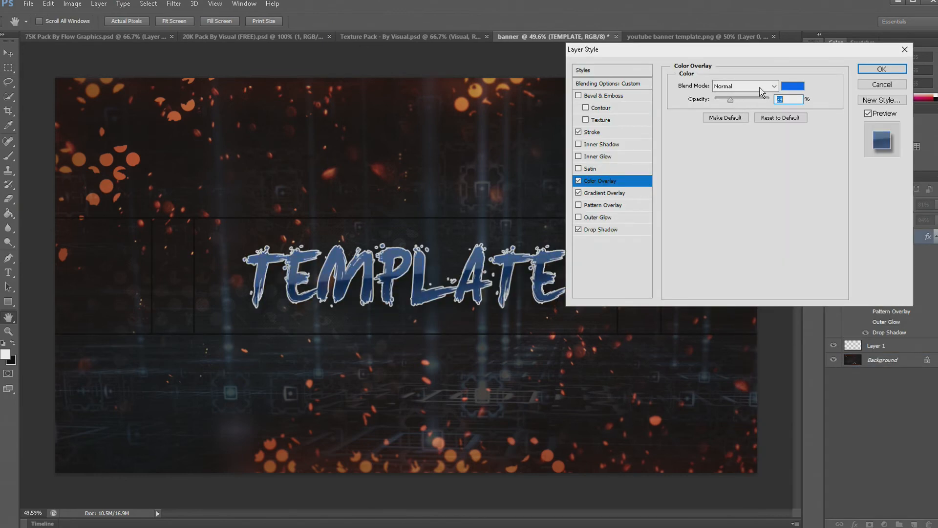
Confirm the blue Color Overlay style on the TEMPLATE text
left_click(881, 69)
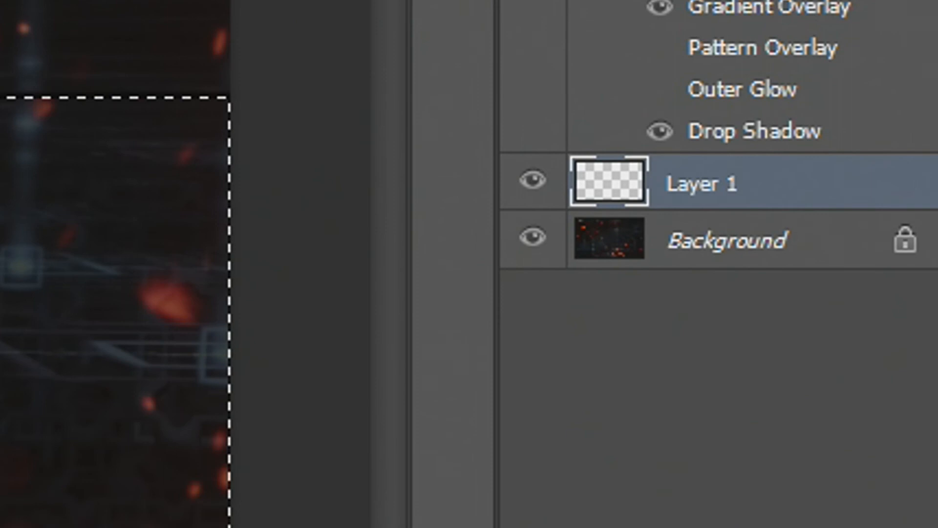
Apply a 2.8 px Gaussian Blur to the outer bands and hide Layer 1's guide outline
left_click(718, 240)
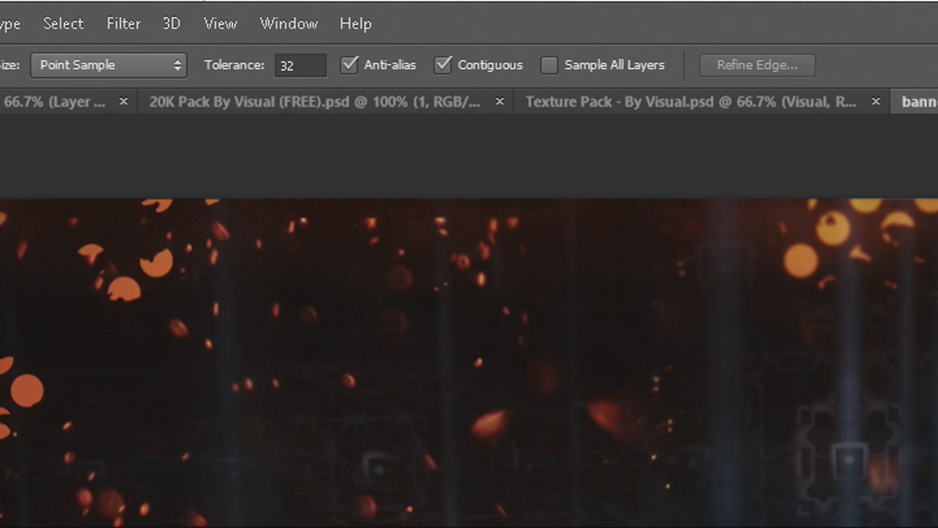
left_click(123, 24)
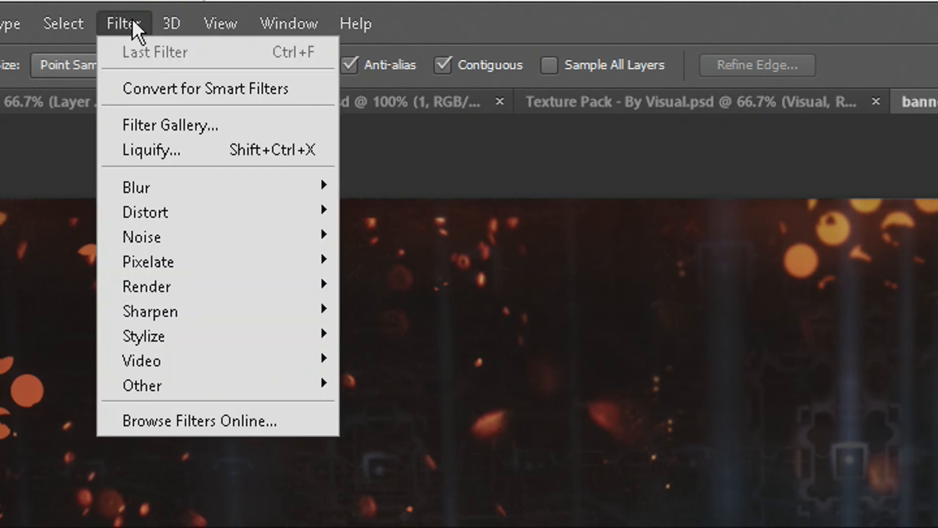
mouse_move(442, 269)
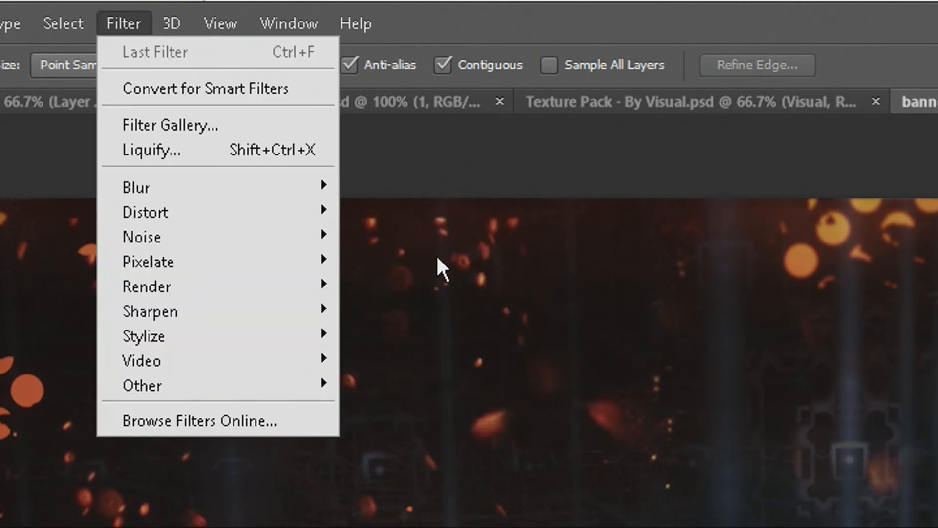
left_click(136, 187)
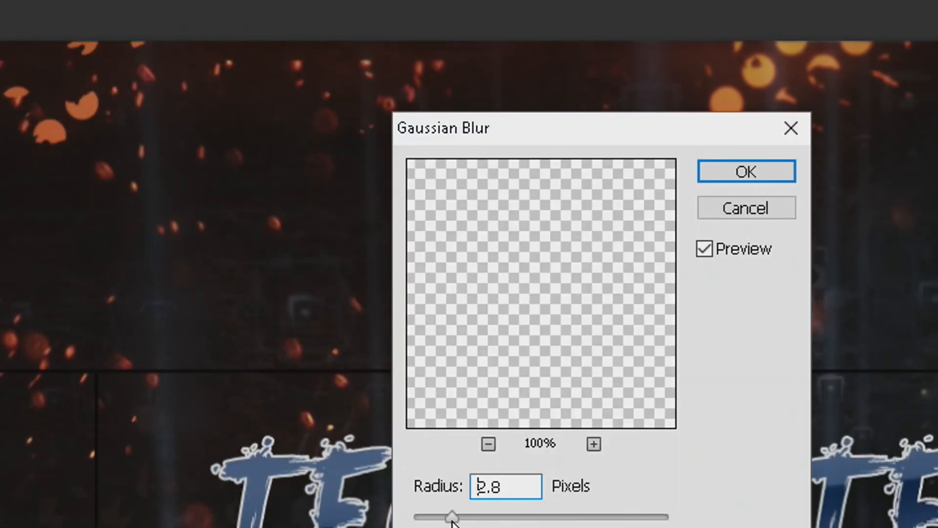
left_click(745, 171)
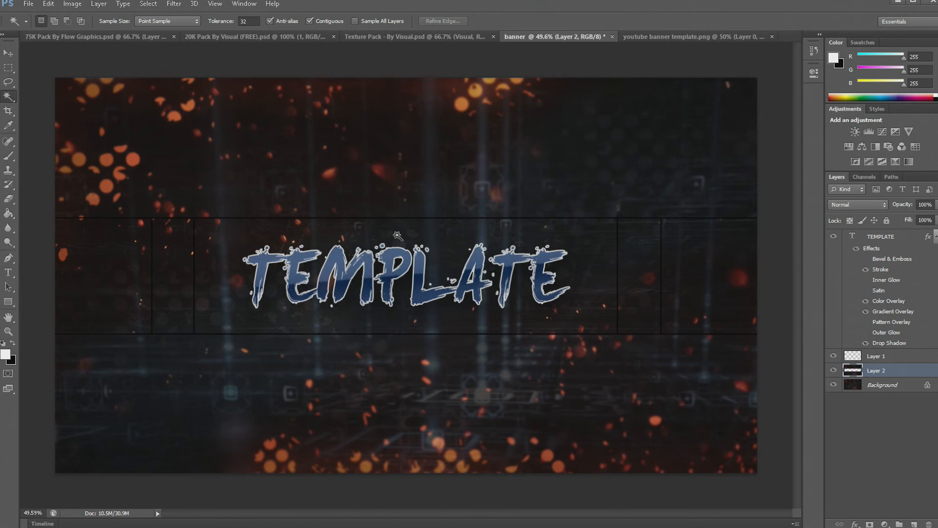
left_click(833, 355)
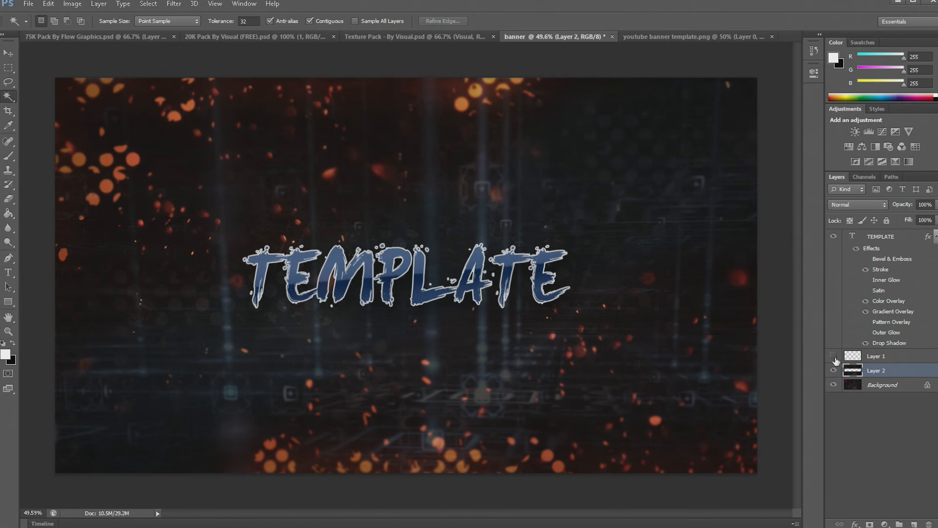
Give Layer 2 a Drop Shadow with Spread 31%, Size 62 px and Opacity 34%
left_click(833, 356)
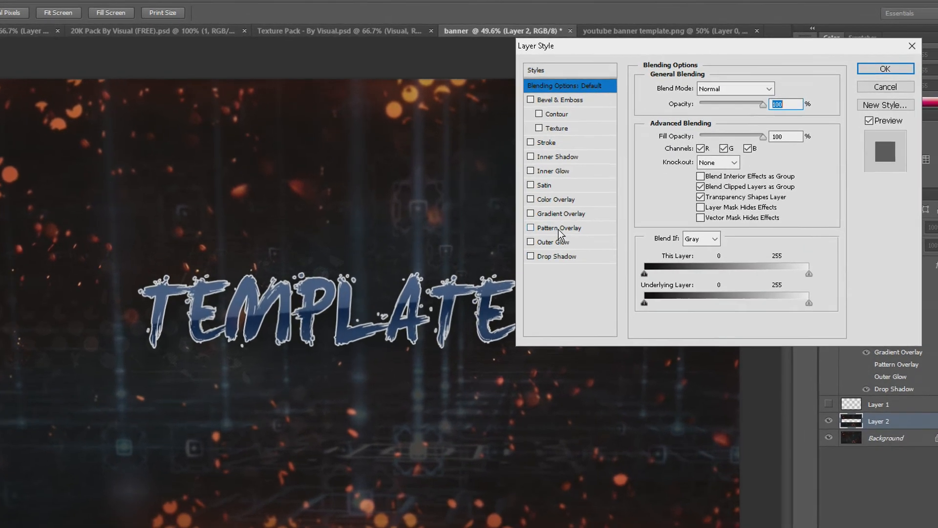
left_click(557, 255)
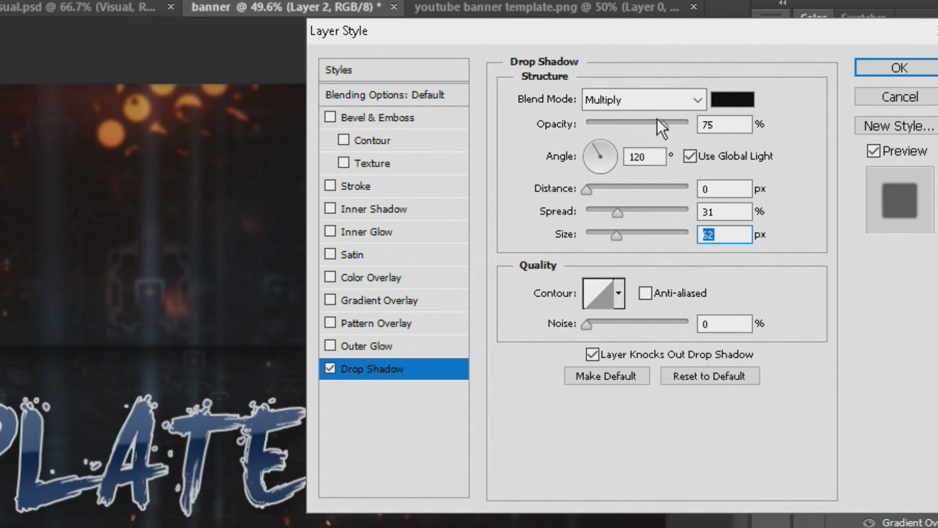
triple_click(723, 124)
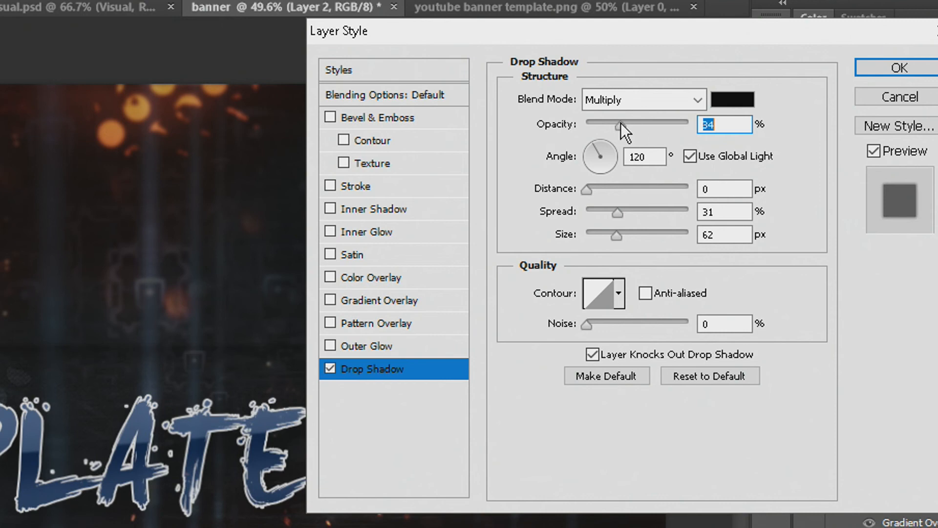
left_click(896, 67)
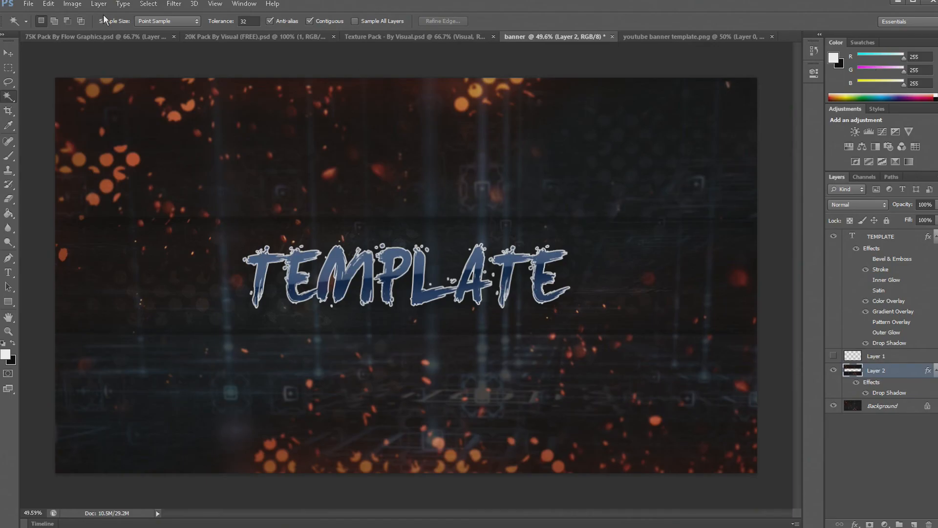
left_click(8, 68)
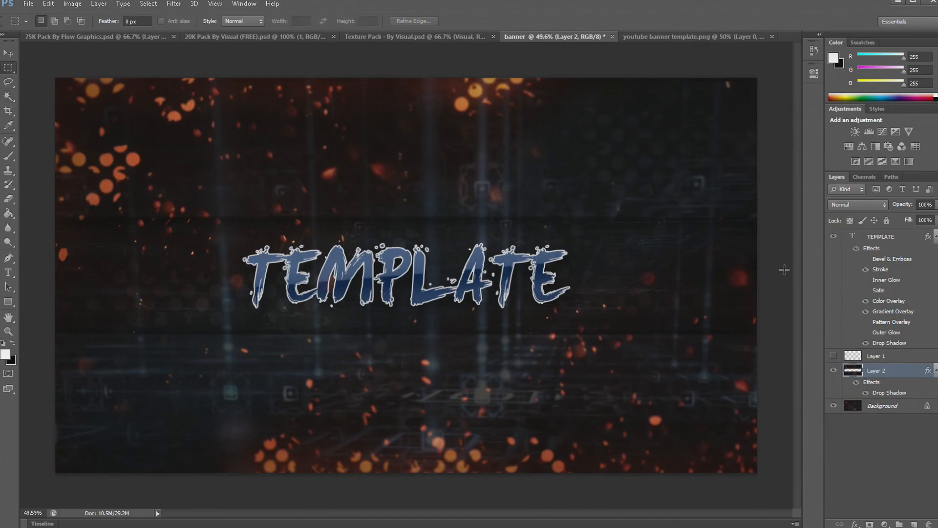